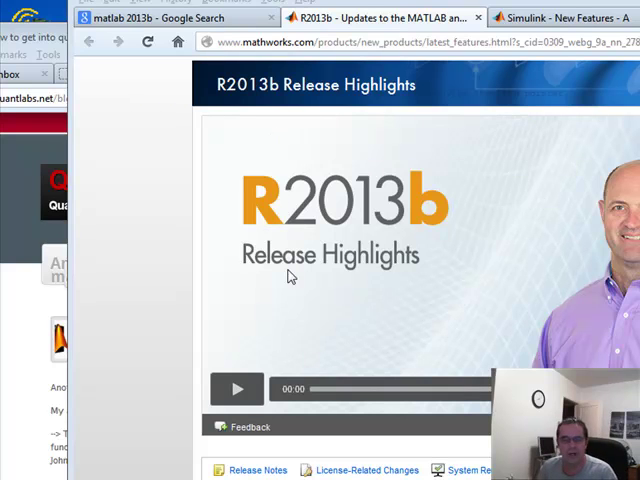
mouse_move(308, 392)
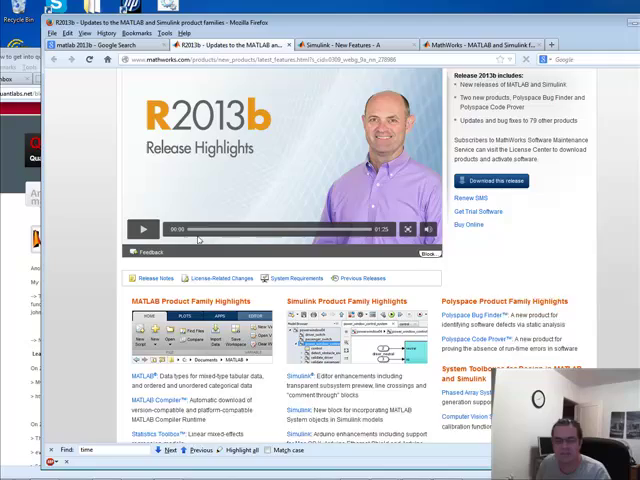
Step: Scroll past the video to the MATLAB Product Family Highlights section
scroll(down, 3)
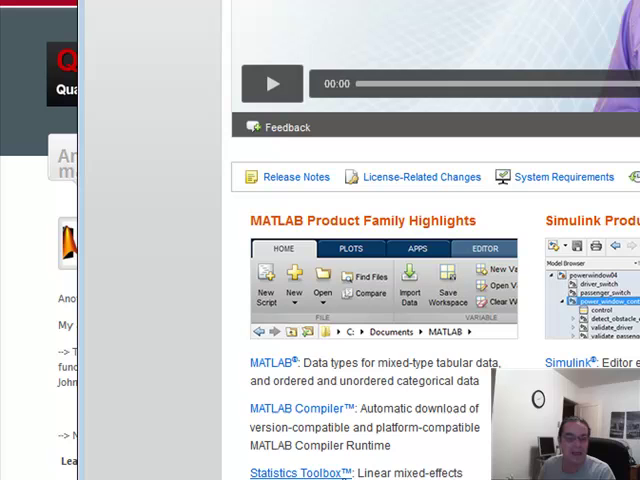
Step: Scroll down the MATLAB highlights list to the Financial and Trading Toolbox entries
scroll(down, 3)
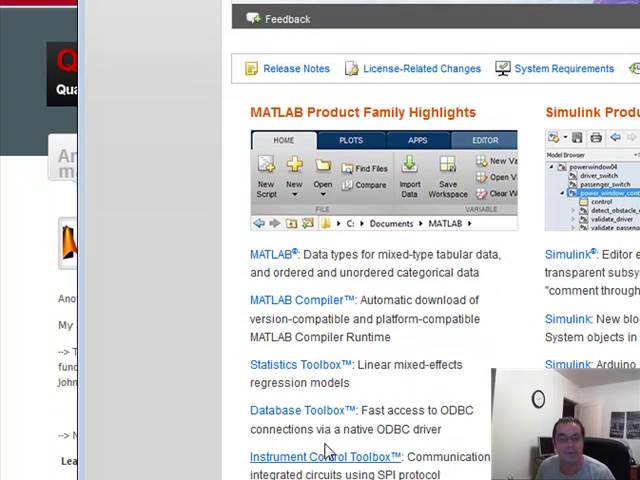
mouse_move(280, 420)
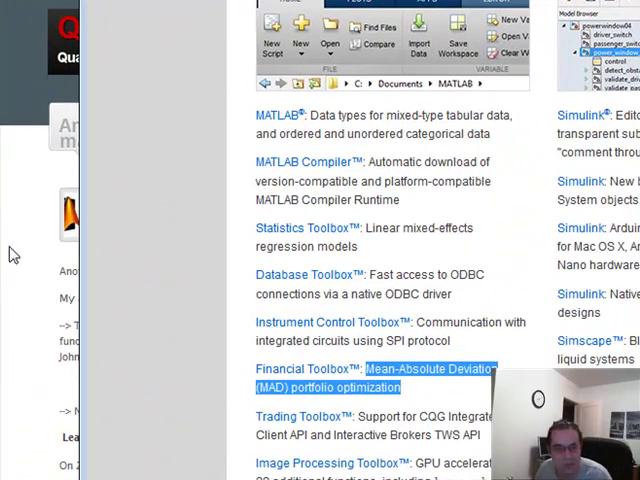
double_click(372, 436)
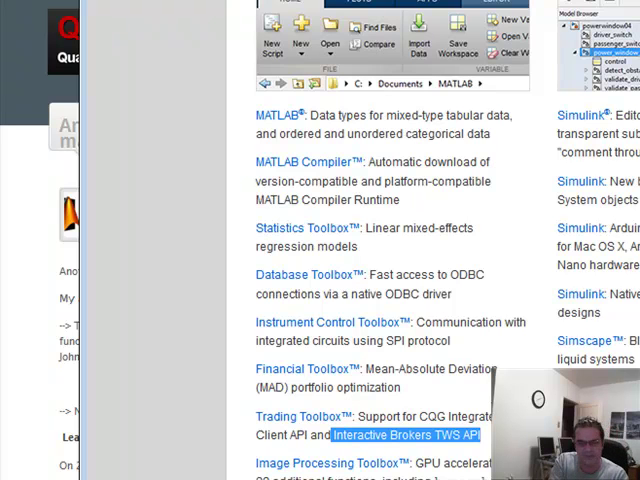
scroll(down, 3)
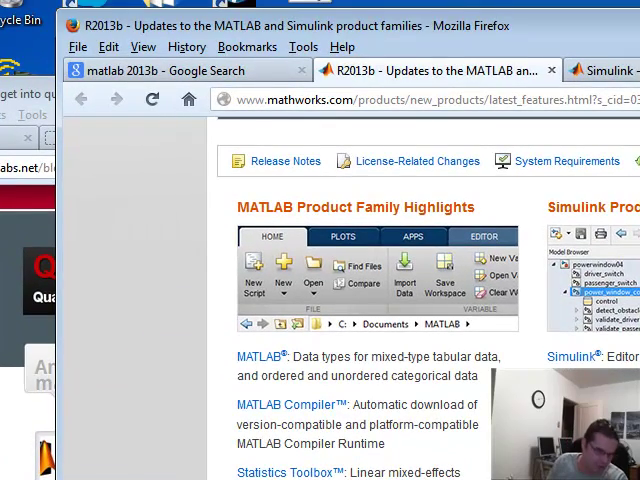
mouse_move(548, 212)
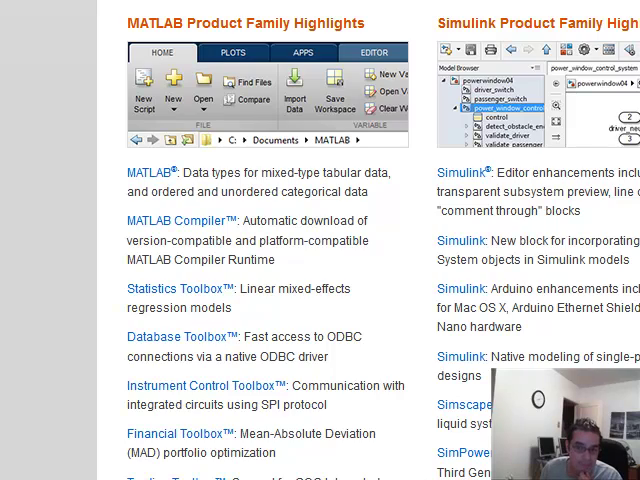
Step: Scroll to the end of the MATLAB and Simulink highlight lists, through Simulink Verification and Validation
scroll(down, 3)
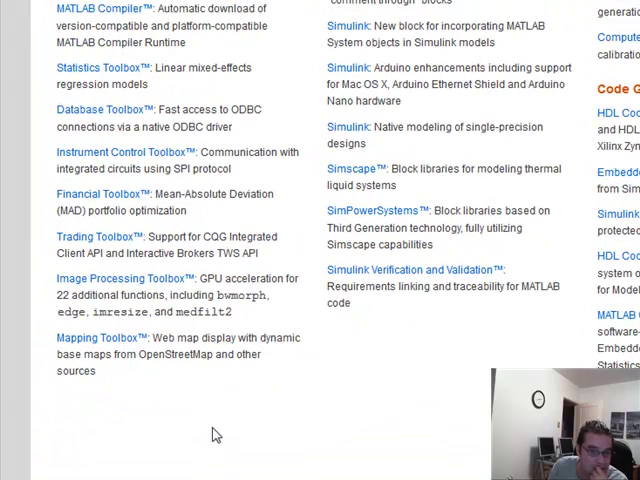
mouse_move(436, 172)
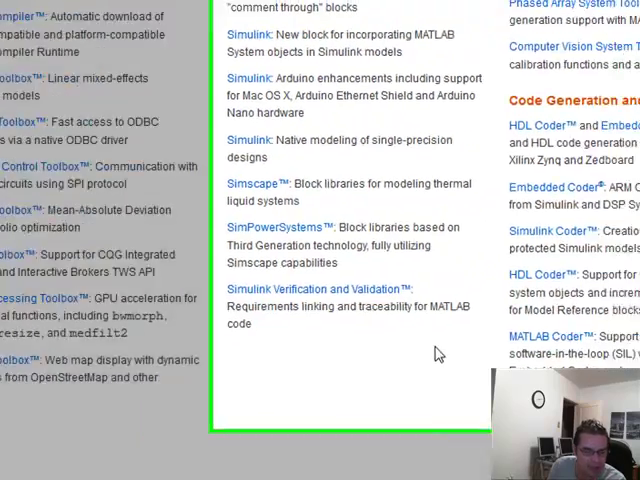
Step: Scroll back to the Simulink and Polyspace Product Family Highlights headings below the video
scroll(down, 3)
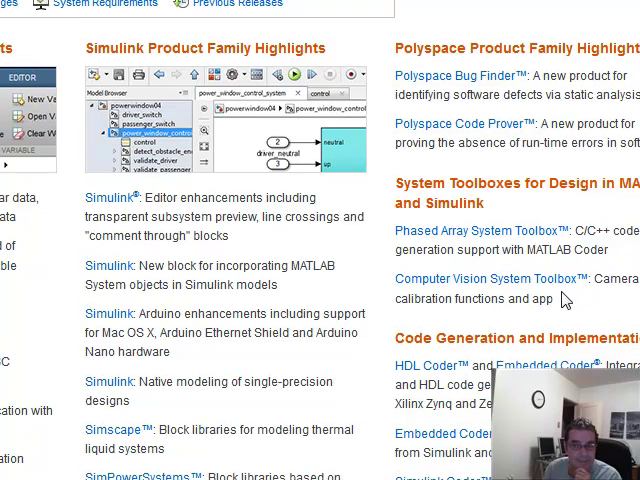
scroll(down, 3)
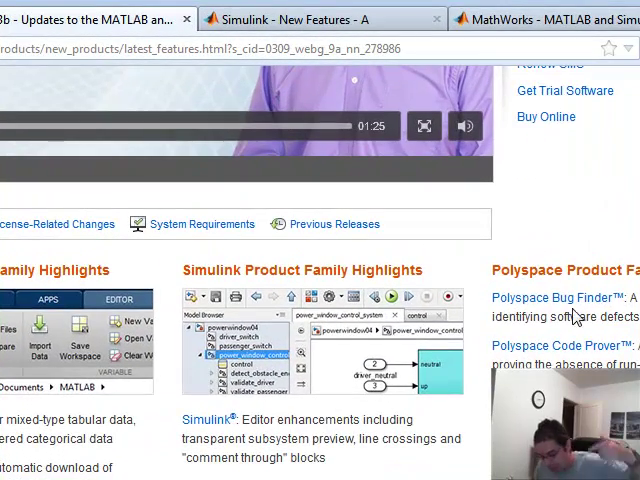
scroll(down, 3)
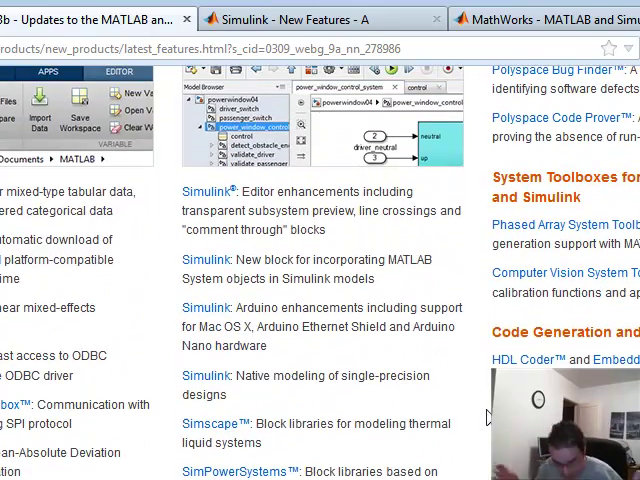
scroll(down, 3)
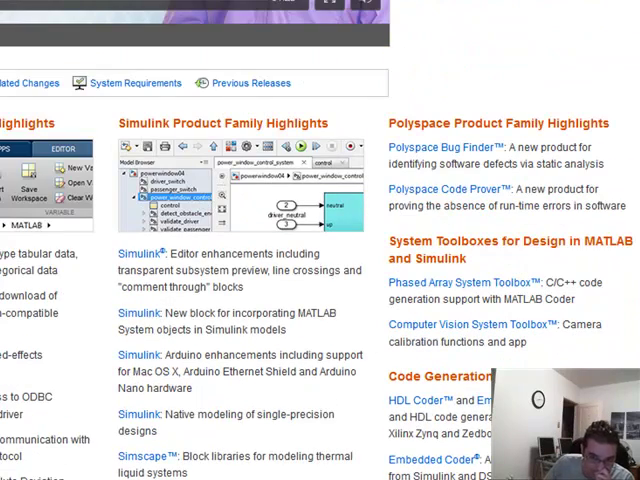
scroll(down, 3)
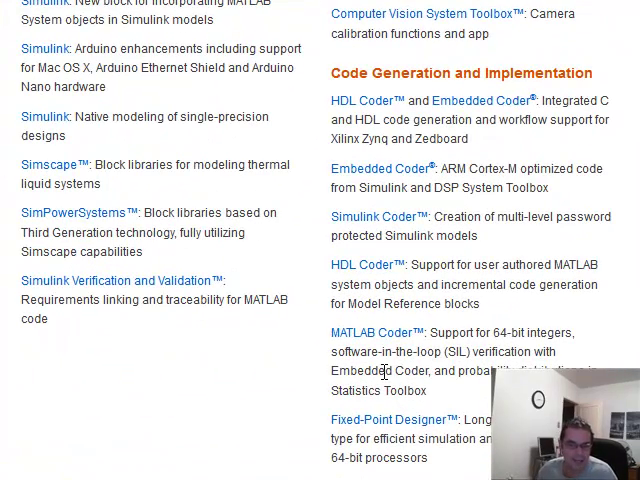
scroll(down, 3)
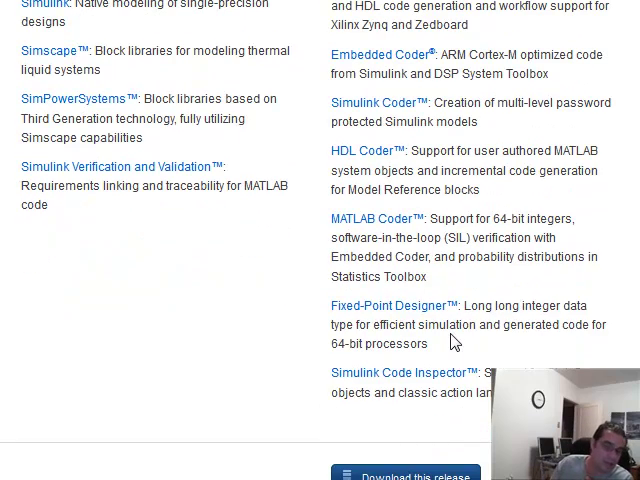
scroll(down, 3)
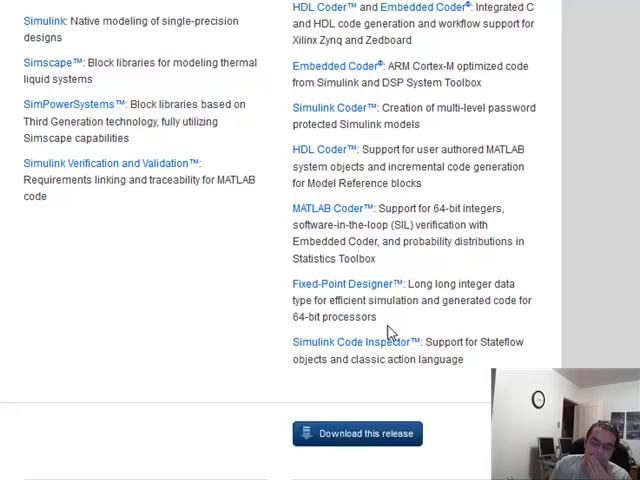
scroll(down, 3)
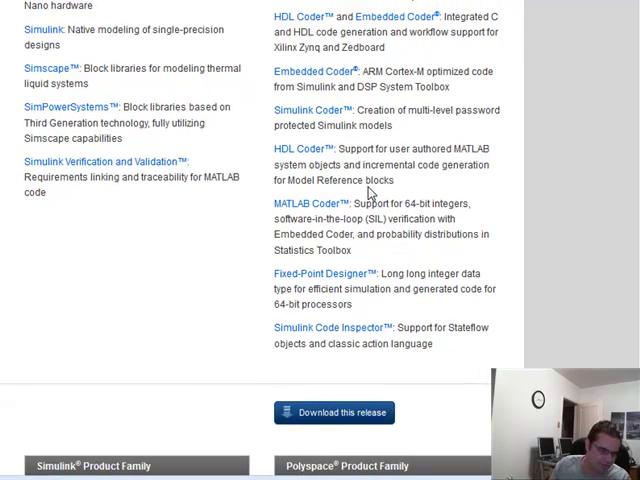
scroll(down, 3)
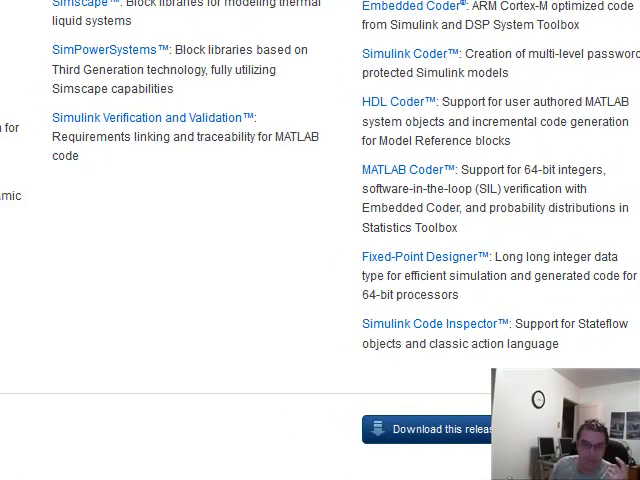
scroll(up, 3)
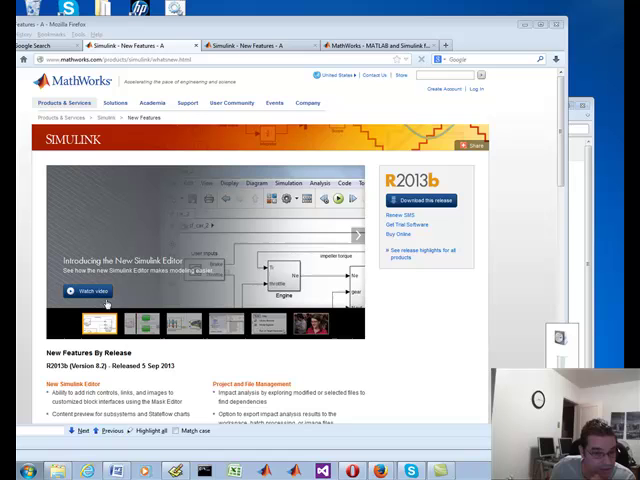
mouse_move(88, 290)
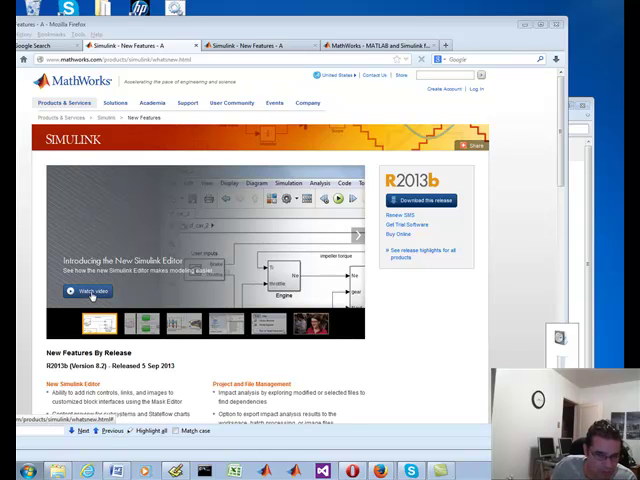
Step: Start the Introducing the New Simulink Editor video from its Watch video banner
click(88, 290)
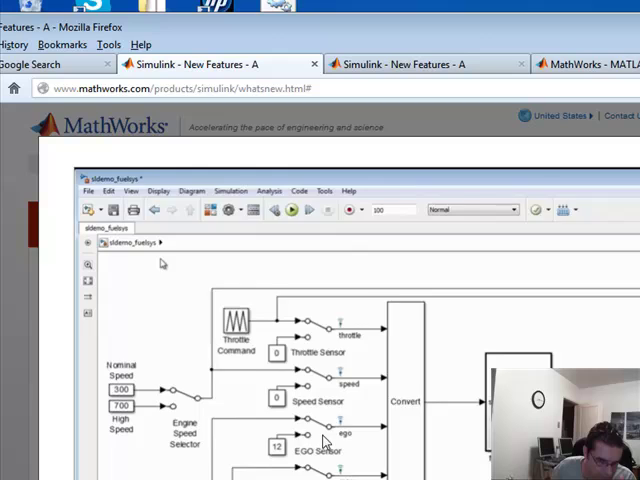
click(188, 266)
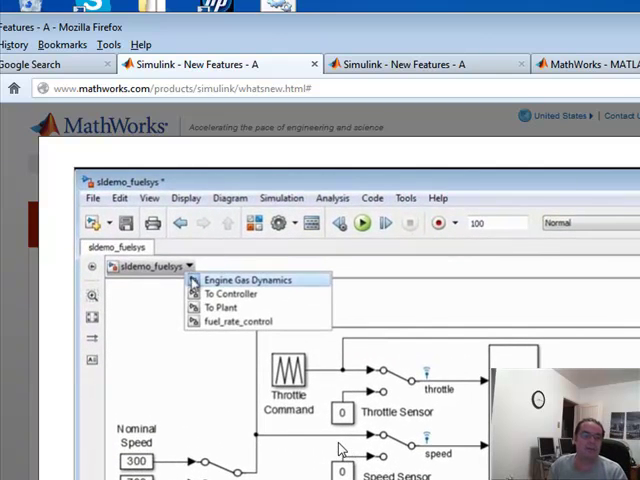
click(244, 280)
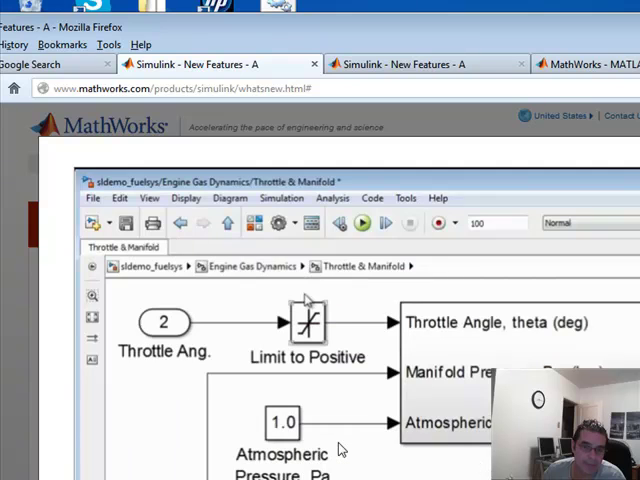
mouse_move(270, 270)
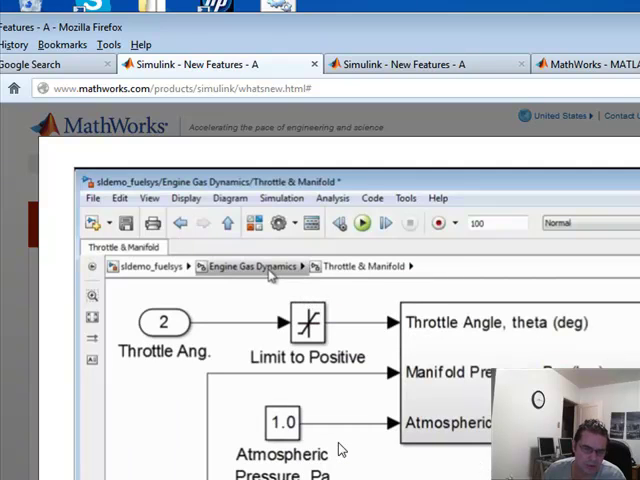
click(250, 266)
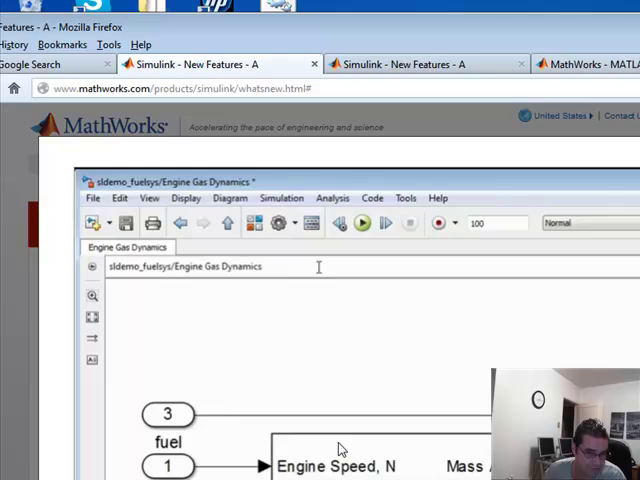
text(/)
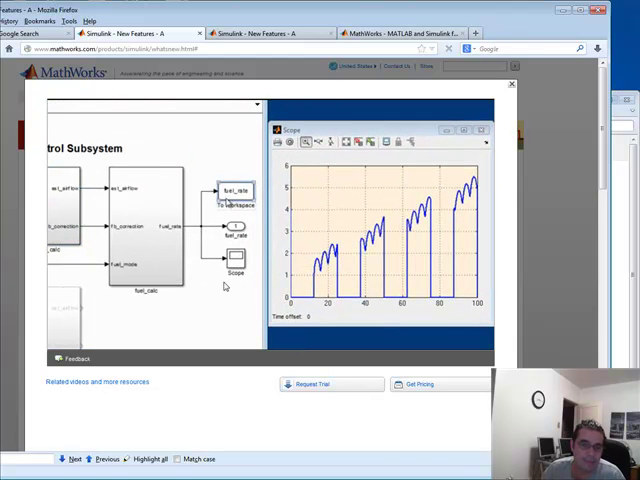
click(228, 260)
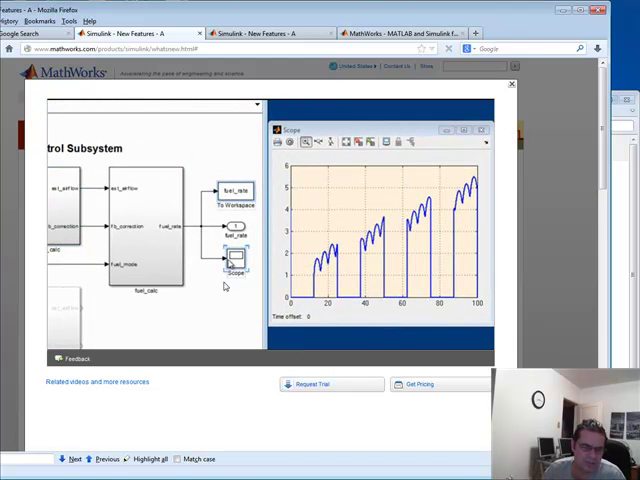
right_click(228, 262)
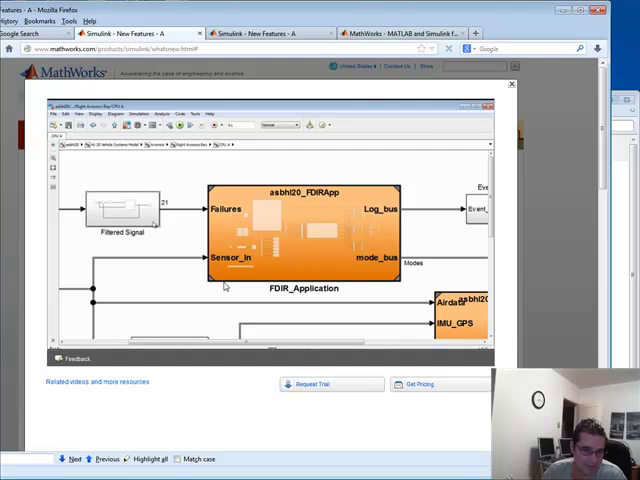
right_click(300, 220)
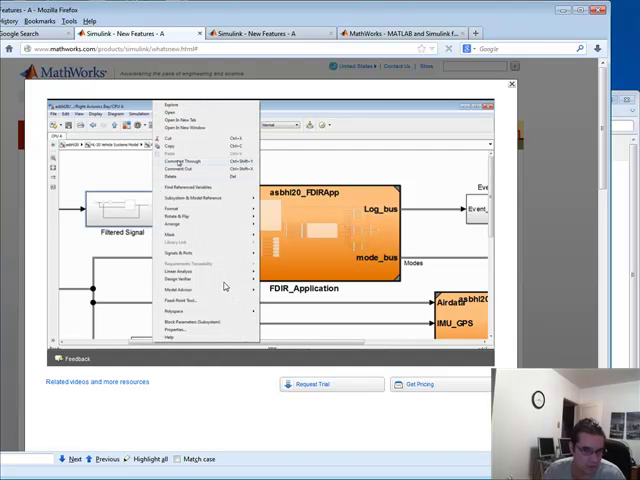